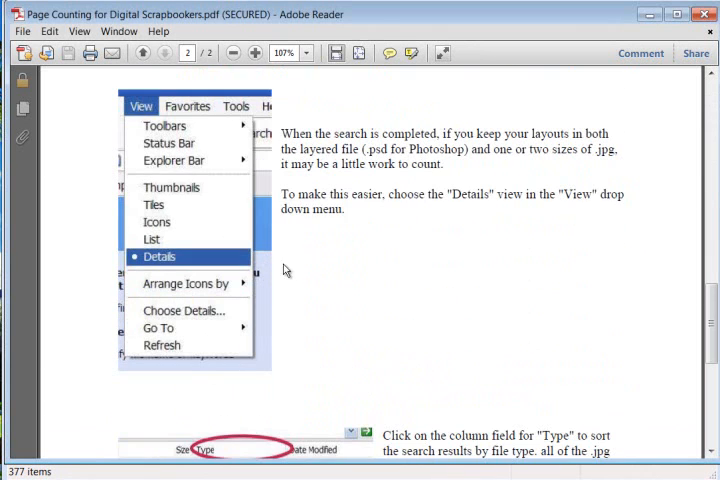
Browse the Digital Pages I Created folder and start a search so the filter suggestions appear
scroll("down", 3)
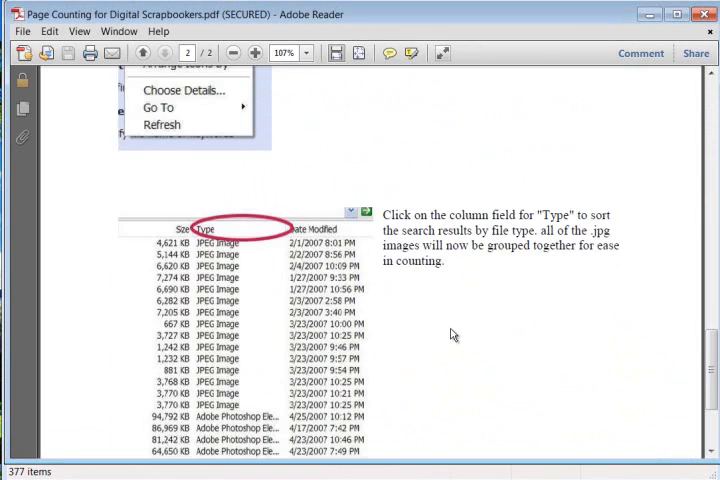
left_click(140, 52)
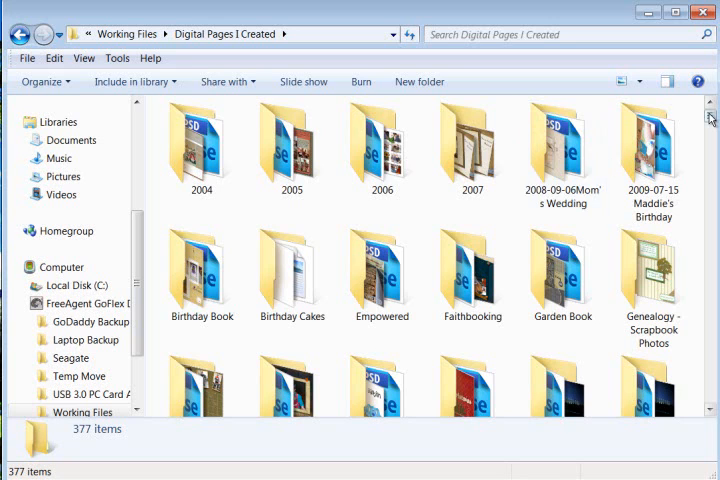
scroll("down", 3)
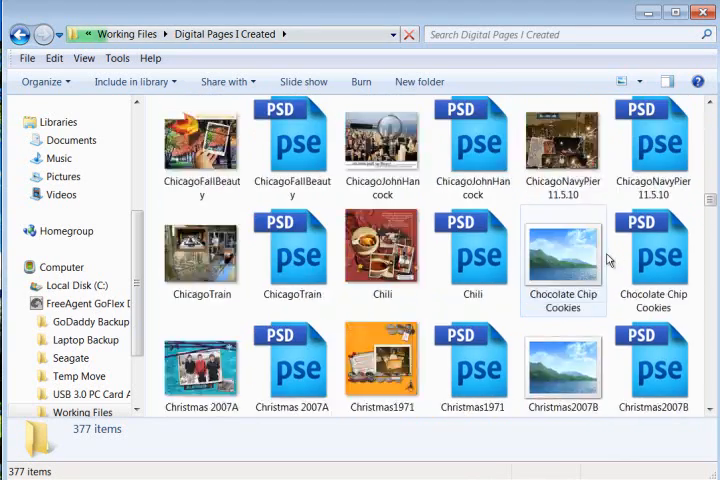
scroll("down", 3)
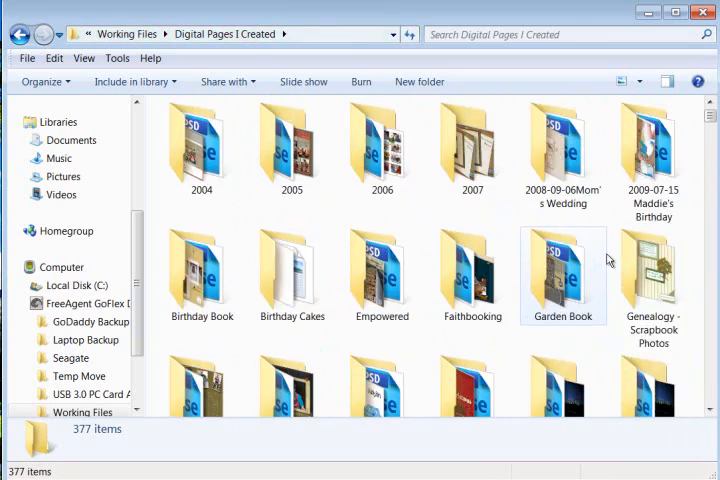
left_click(382, 150)
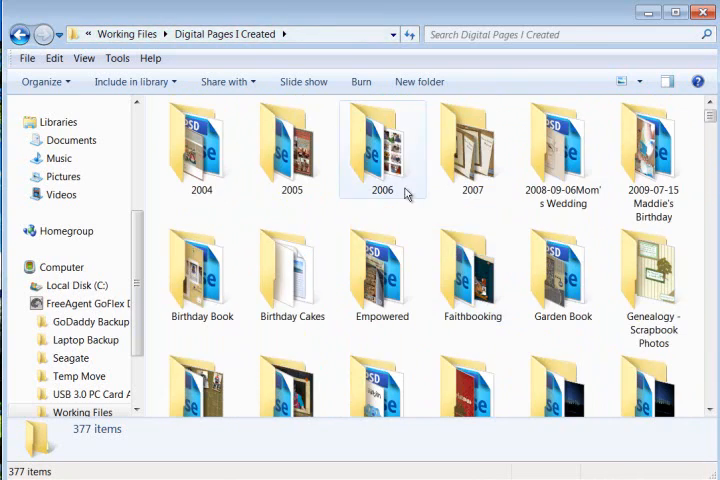
left_click(292, 150)
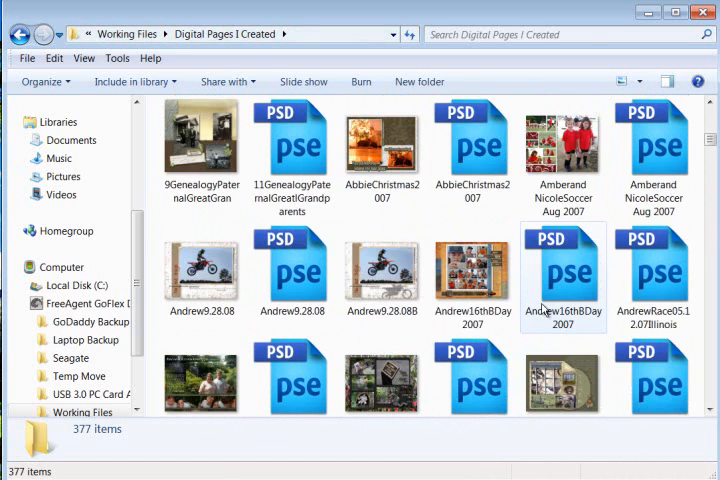
scroll("down", 3)
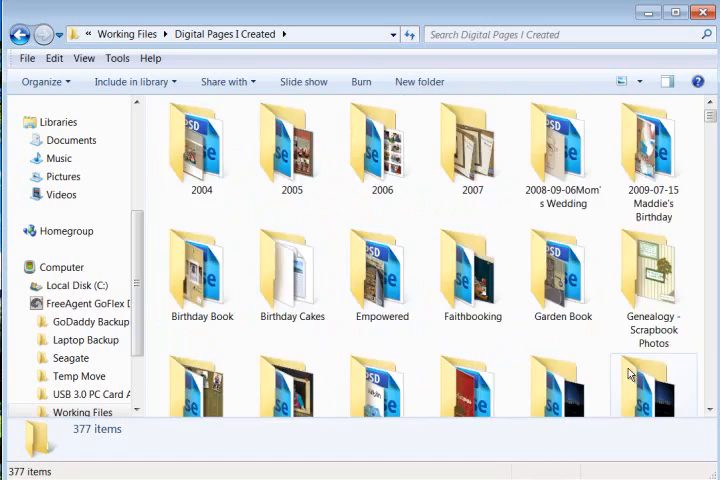
scroll("down", 3)
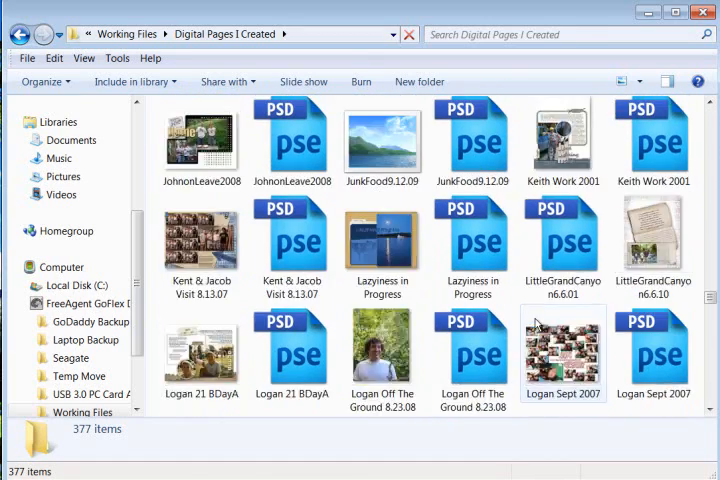
scroll("down", 3)
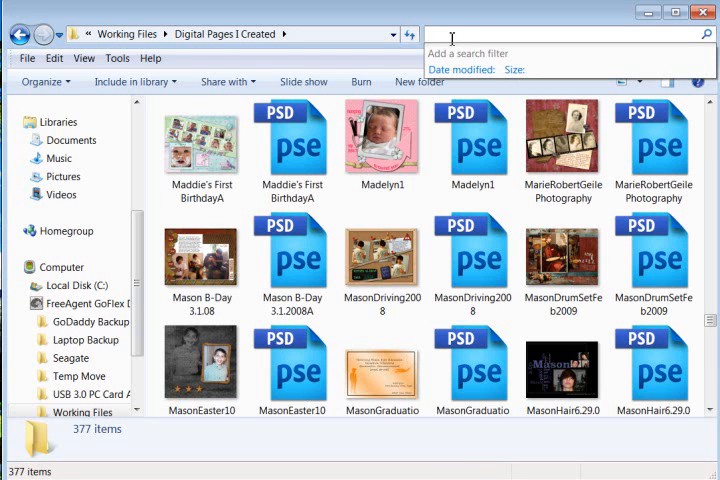
mouse_move(478, 28)
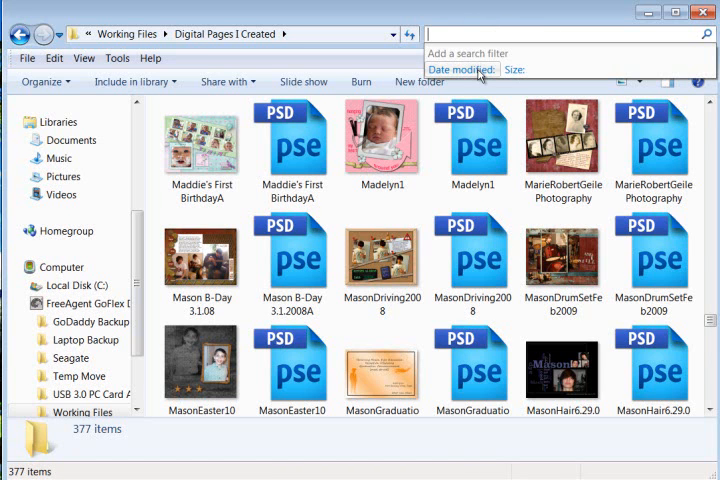
mouse_move(480, 76)
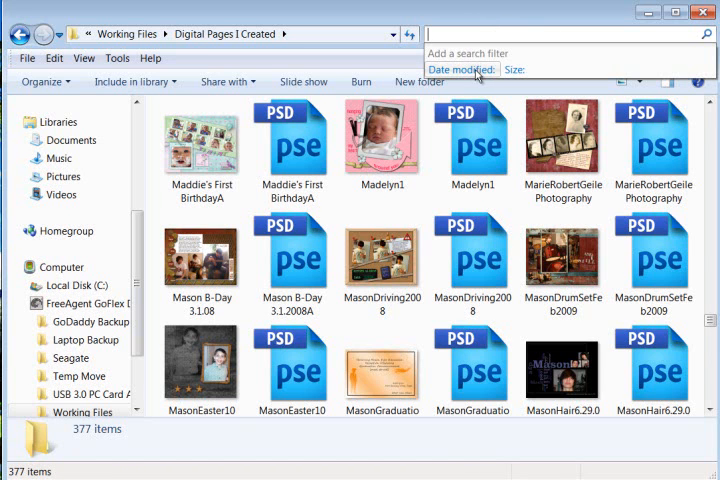
Apply a Date modified filter of 'Earlier this year', leaving 106 results
left_click(460, 68)
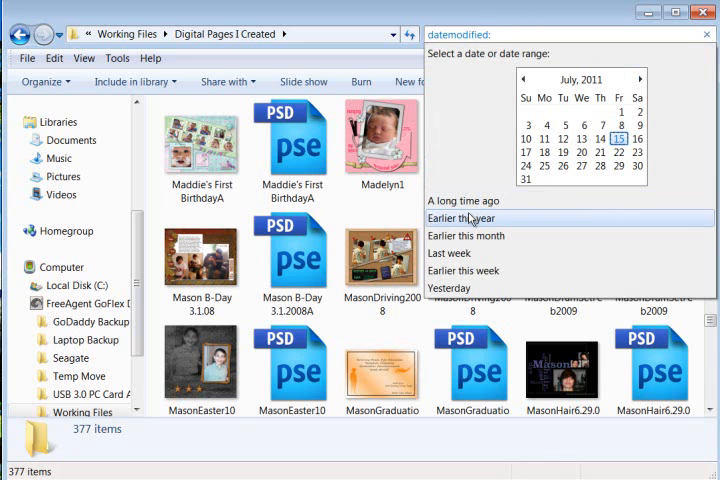
mouse_move(466, 236)
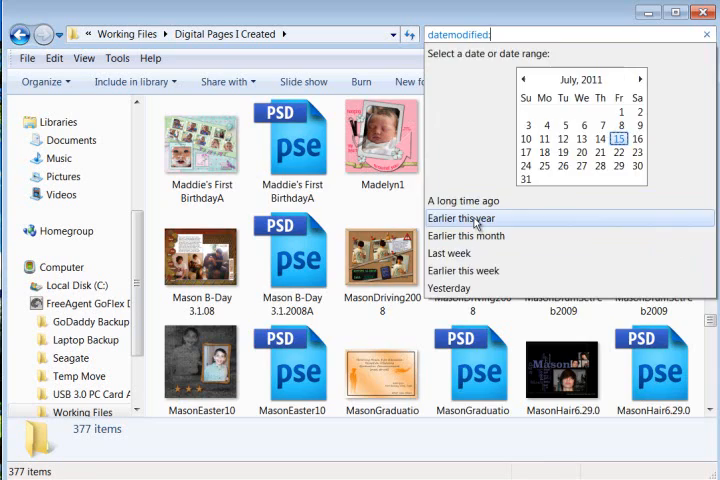
left_click(456, 218)
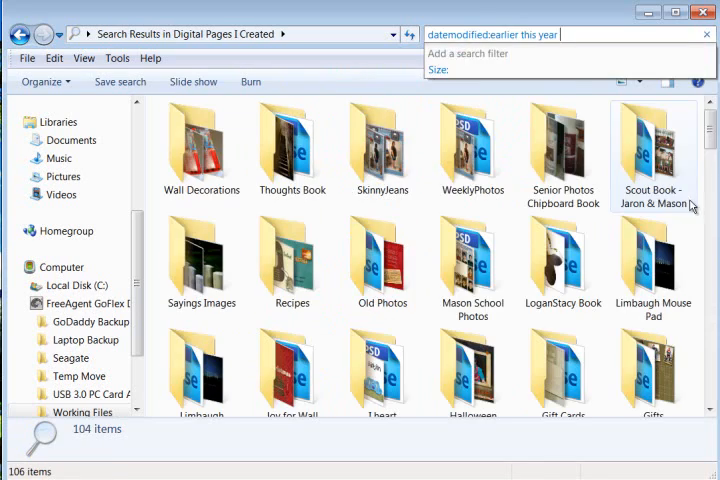
scroll("down", 3)
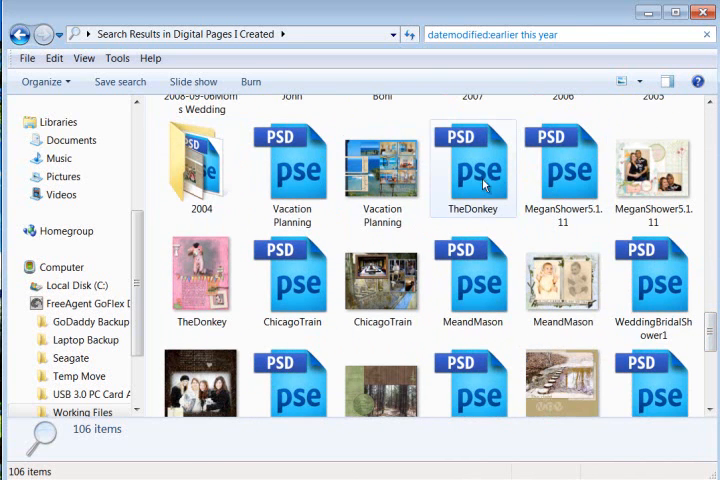
scroll("down", 3)
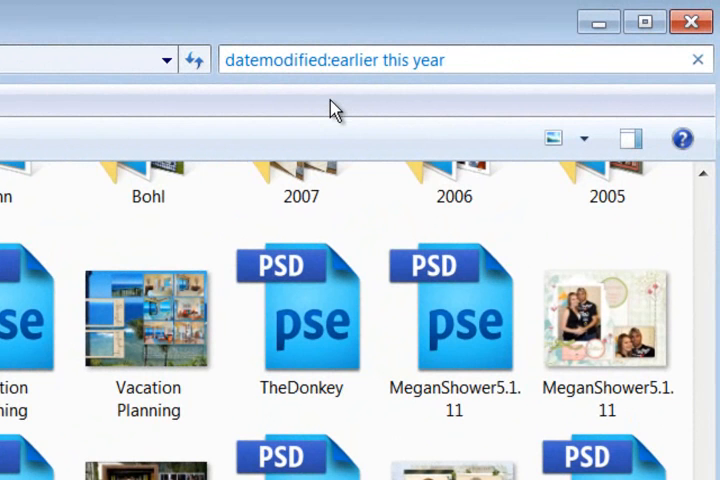
Change the date filter to 2011 and show the 106 results in Details view
left_click(446, 60)
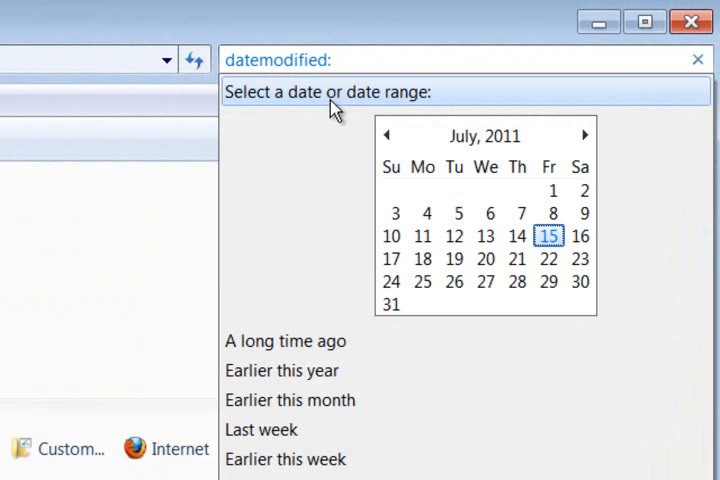
type("2011")
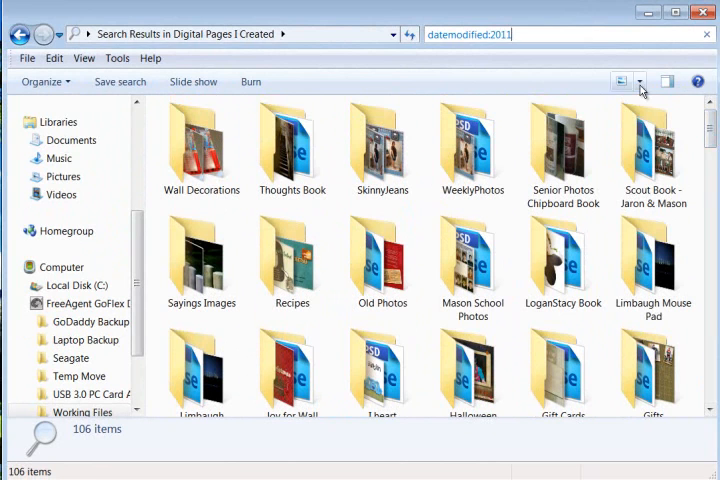
left_click(640, 82)
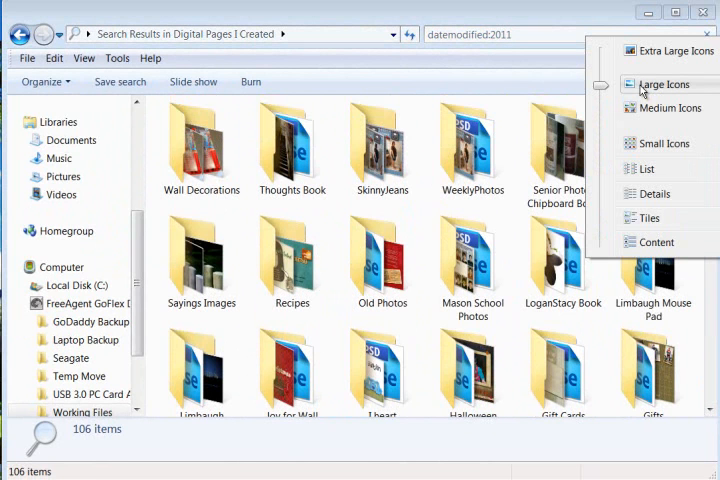
mouse_move(644, 194)
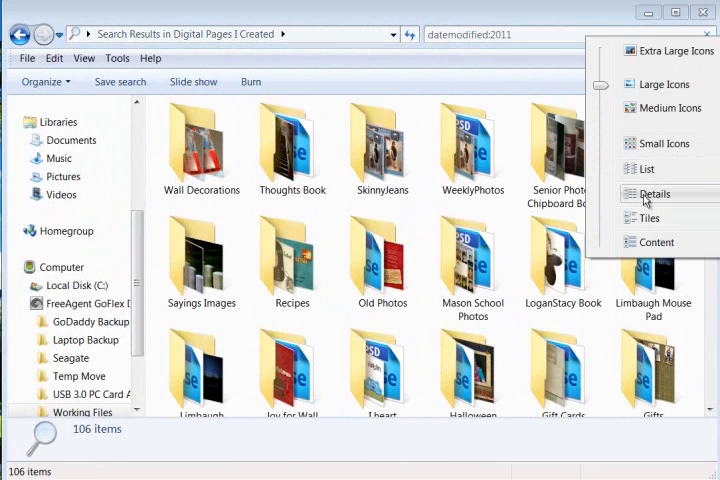
left_click(654, 194)
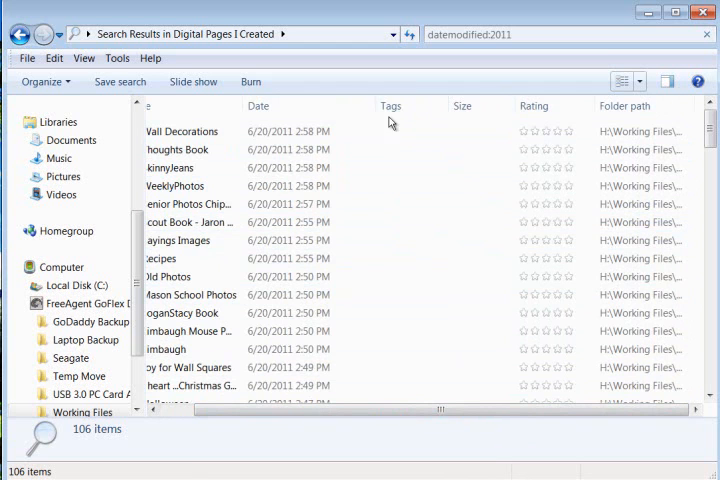
mouse_move(364, 90)
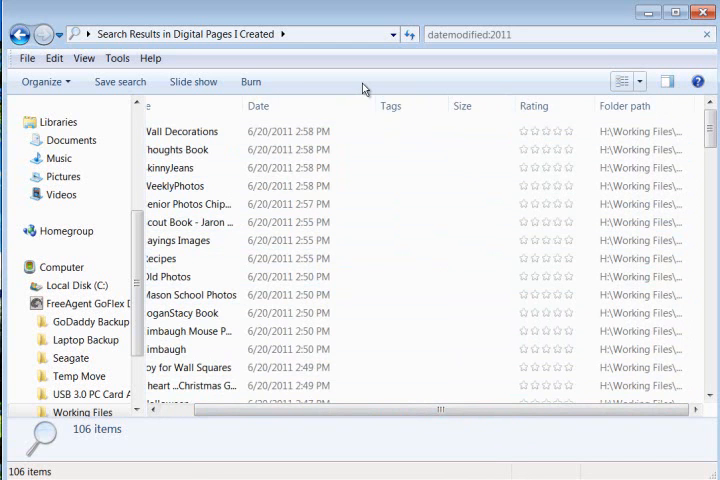
mouse_move(500, 20)
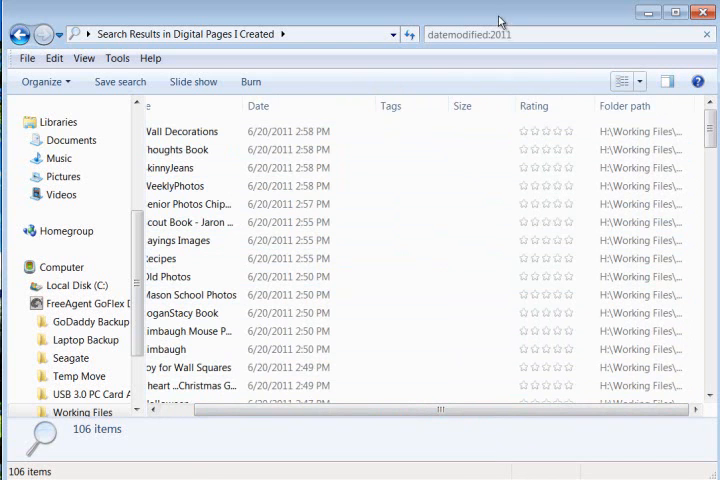
mouse_move(650, 92)
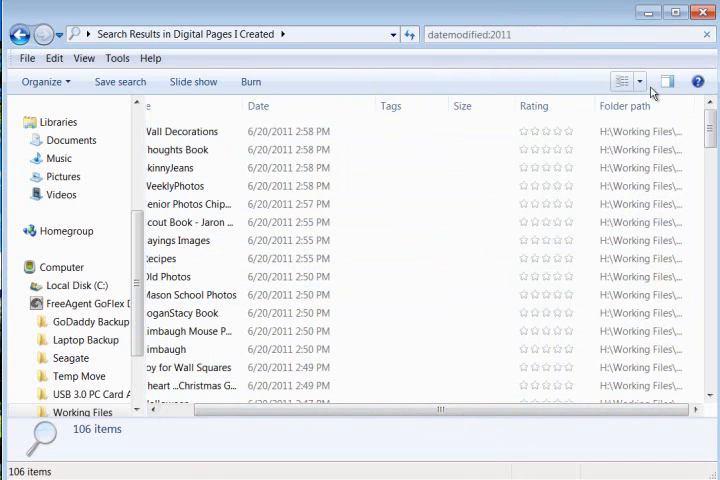
Add the Type column to the listing and review the folders, JPG and PSD files
right_click(460, 106)
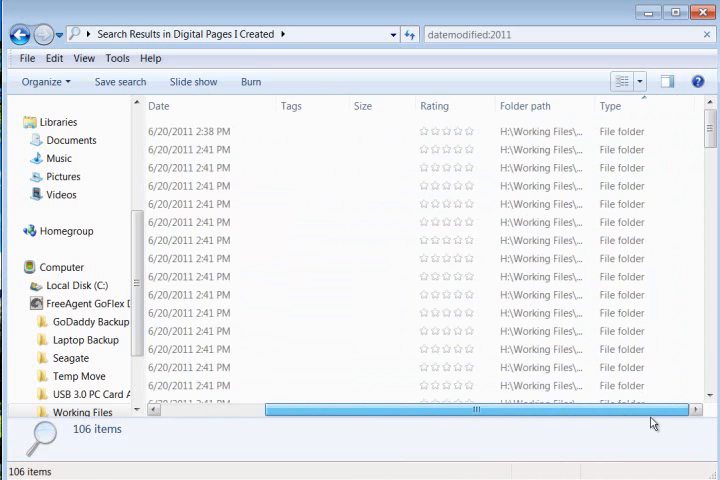
scroll("down", 3)
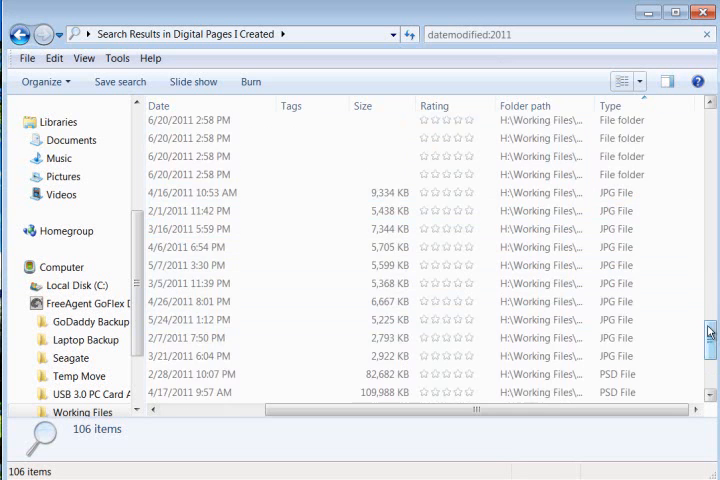
scroll("down", 3)
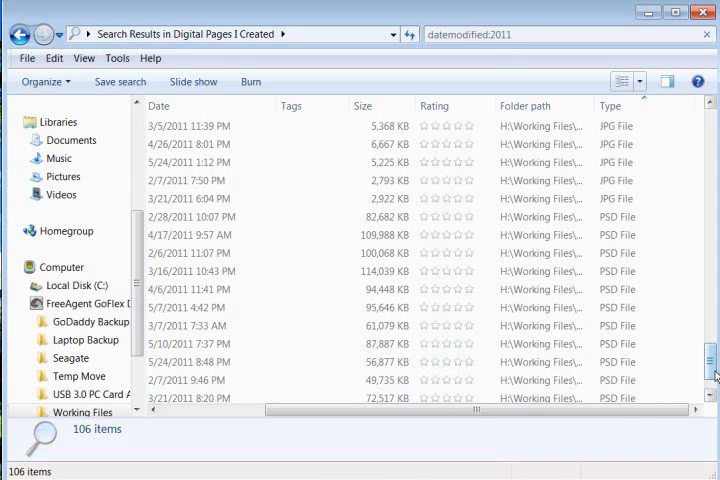
scroll("down", 3)
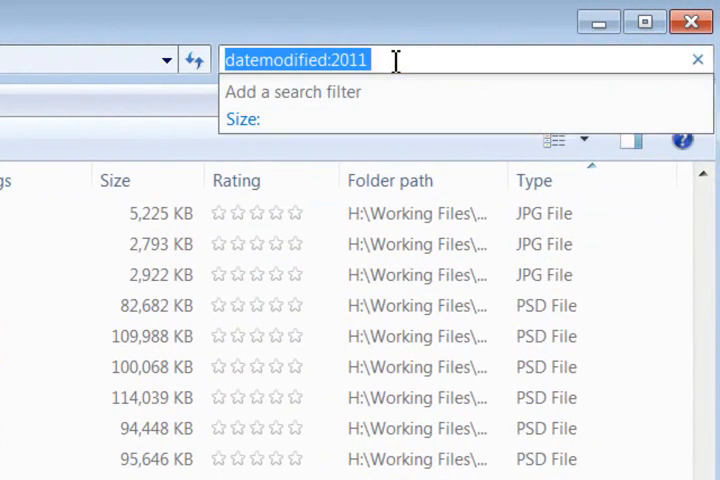
Set the date-modified range to 1/1/2011..3/31/2011, narrowing the search to 11 results
left_click(350, 60)
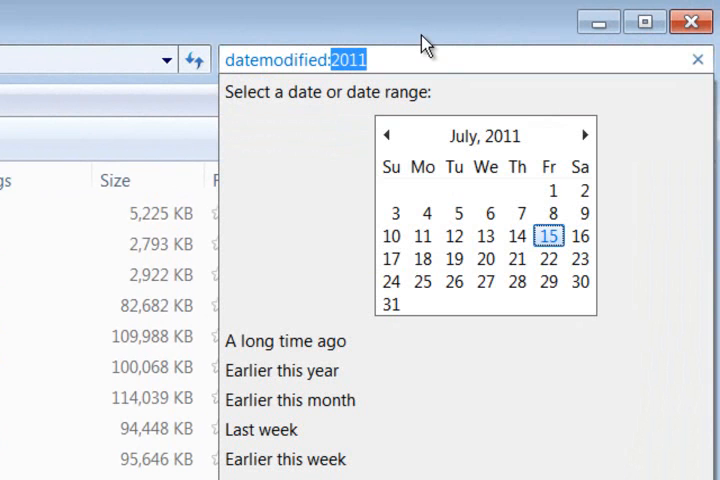
mouse_move(444, 190)
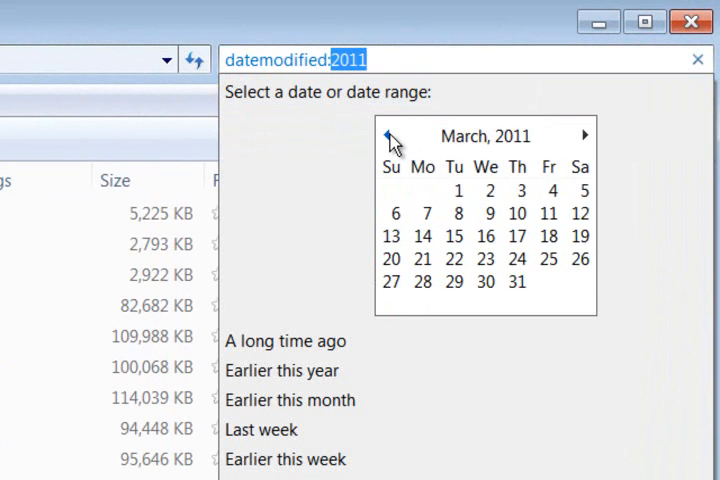
left_click(384, 136)
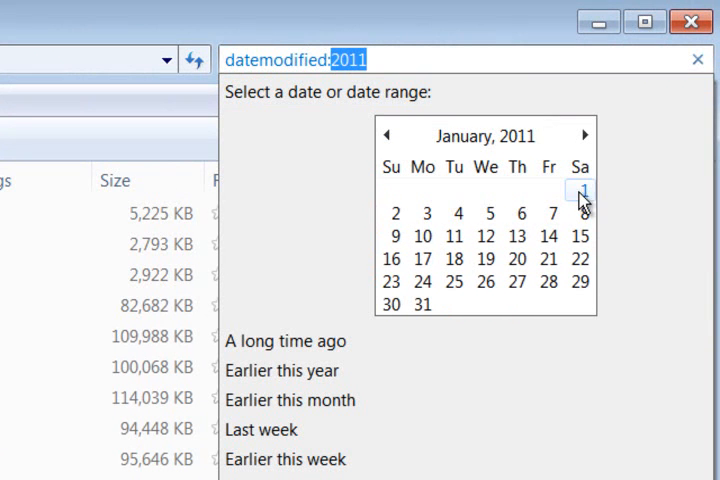
left_click(580, 192)
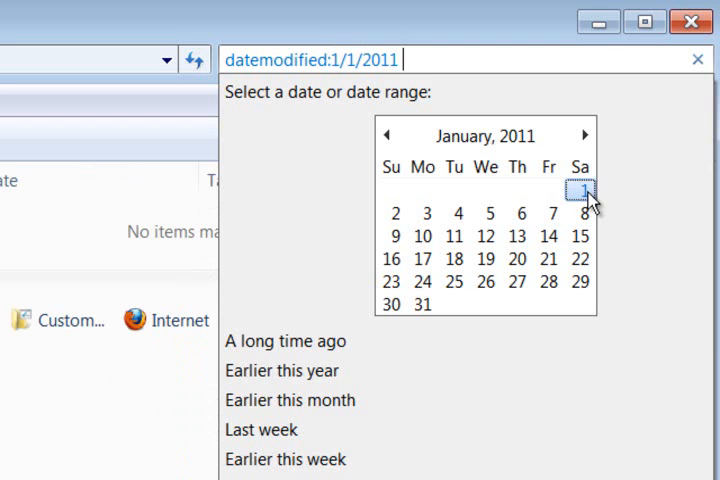
left_click(584, 192)
type(" ..")
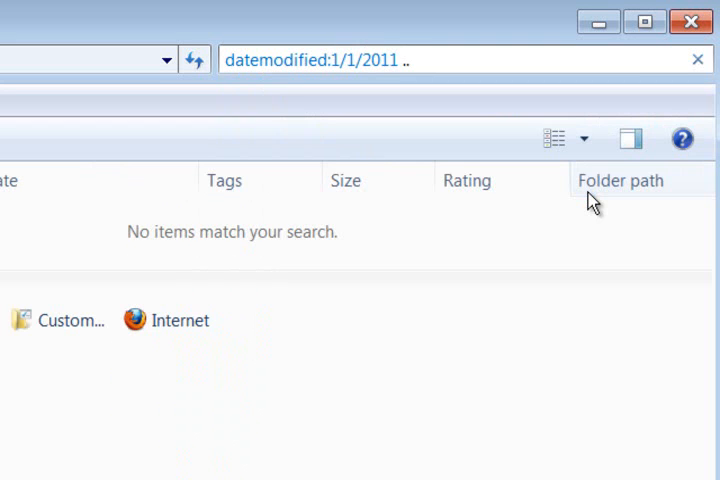
mouse_move(390, 96)
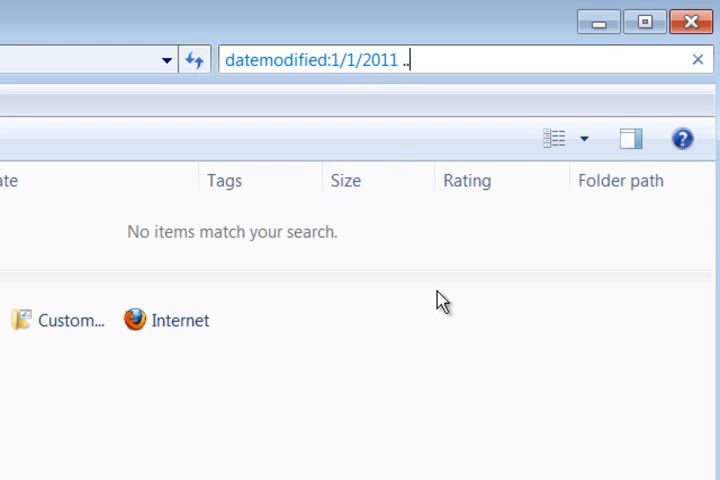
type("3")
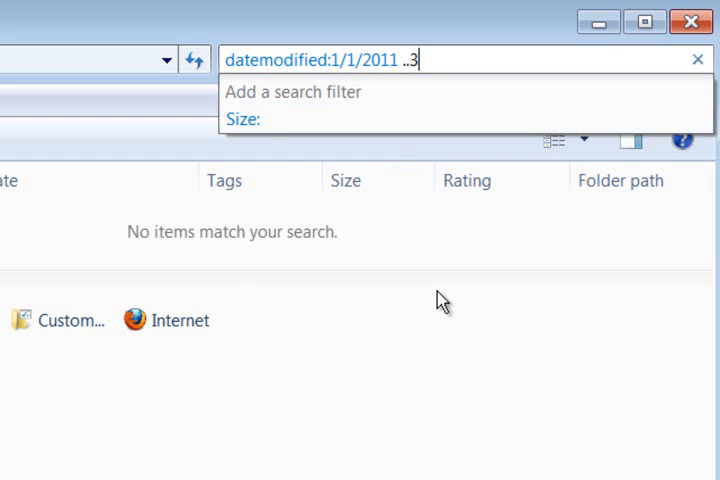
type("/")
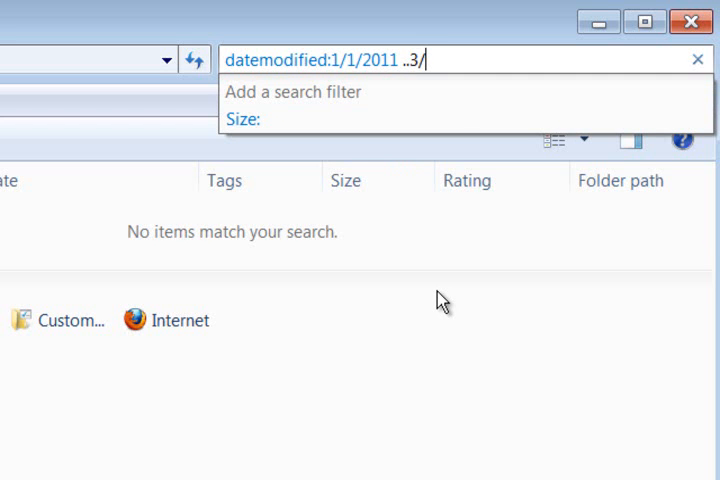
type("31/2011")
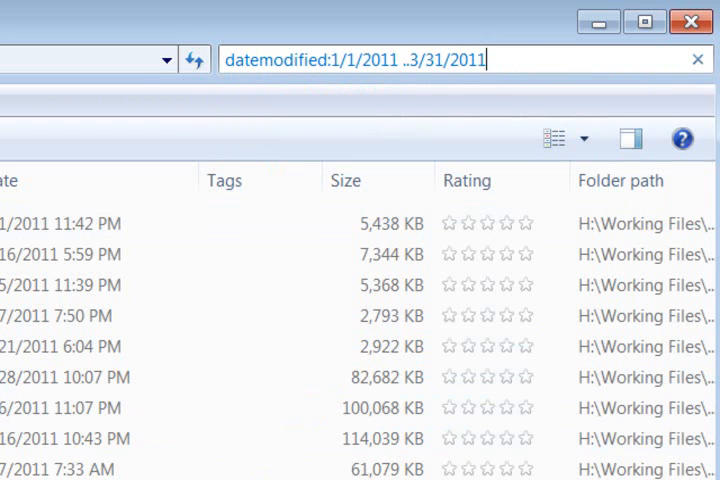
left_click(644, 20)
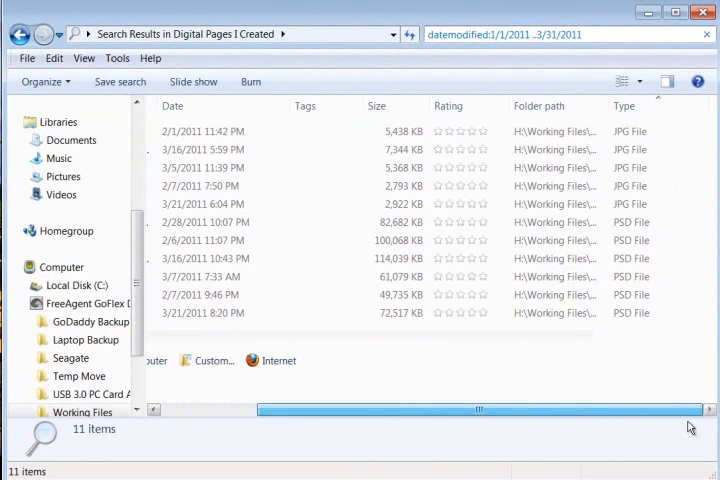